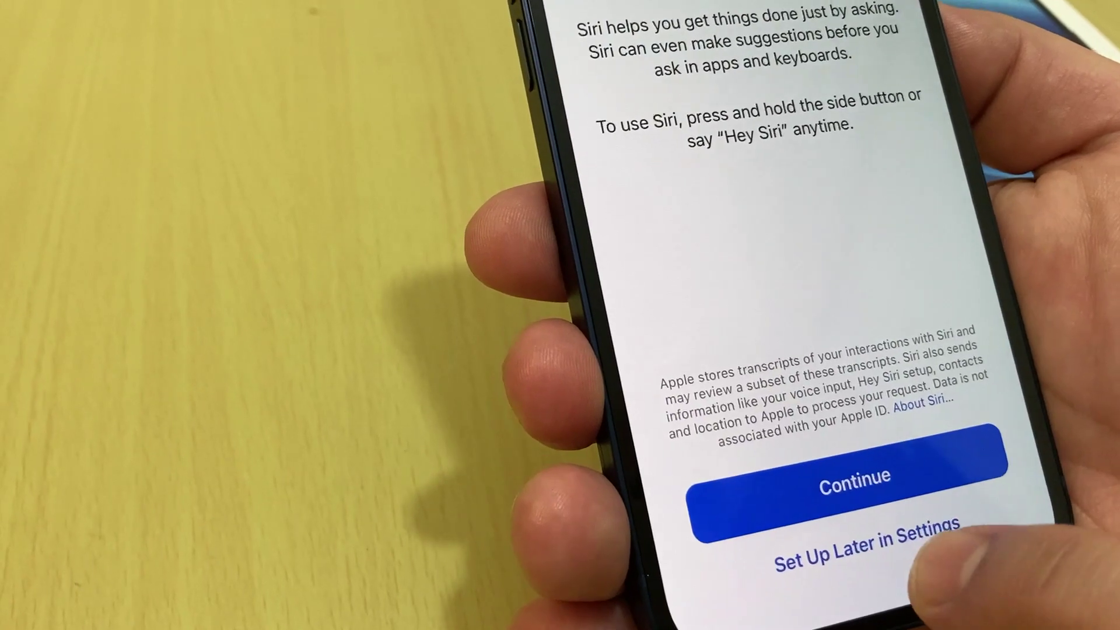
- Skip Siri with 'Set Up Later in Settings' and proceed to the iPhone Analytics screen
{"action": "left_click", "coordinate": [853, 476]}
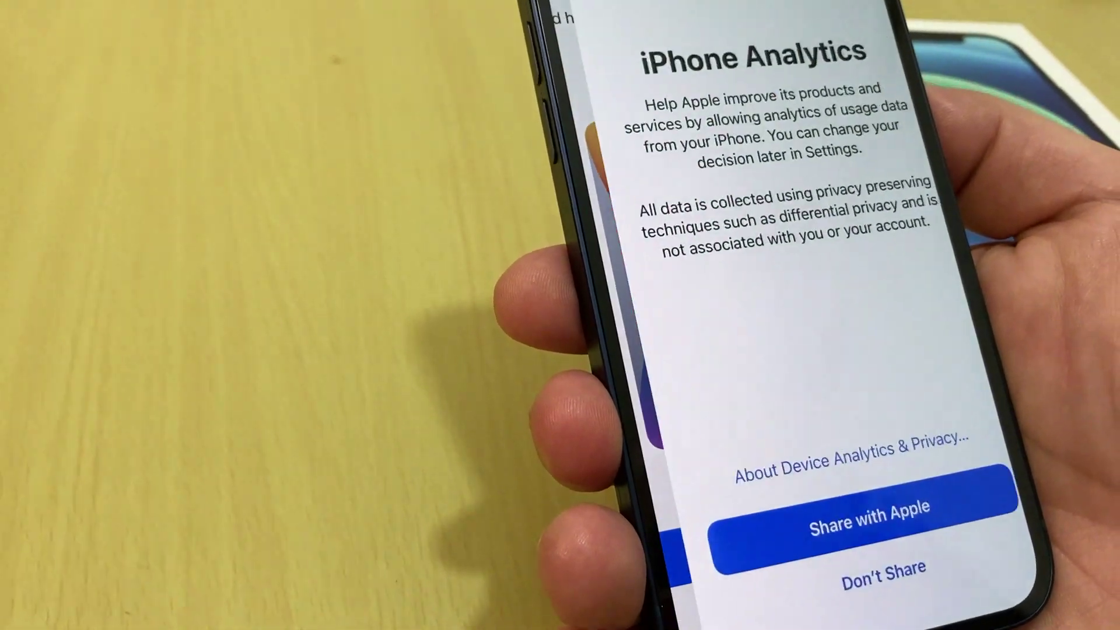